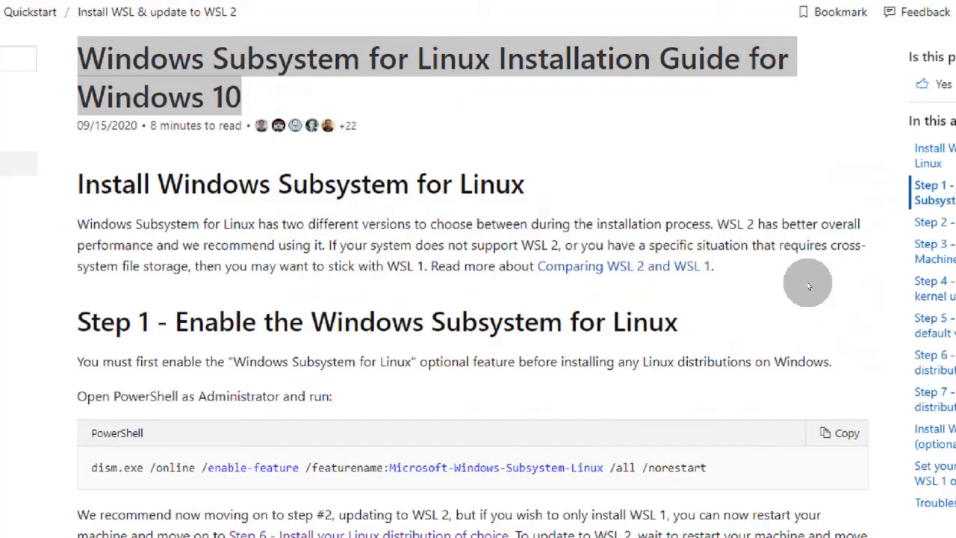
- Highlight the guide title and 'better overall performance', then reach the Step 1 heading
double_click(735, 224)
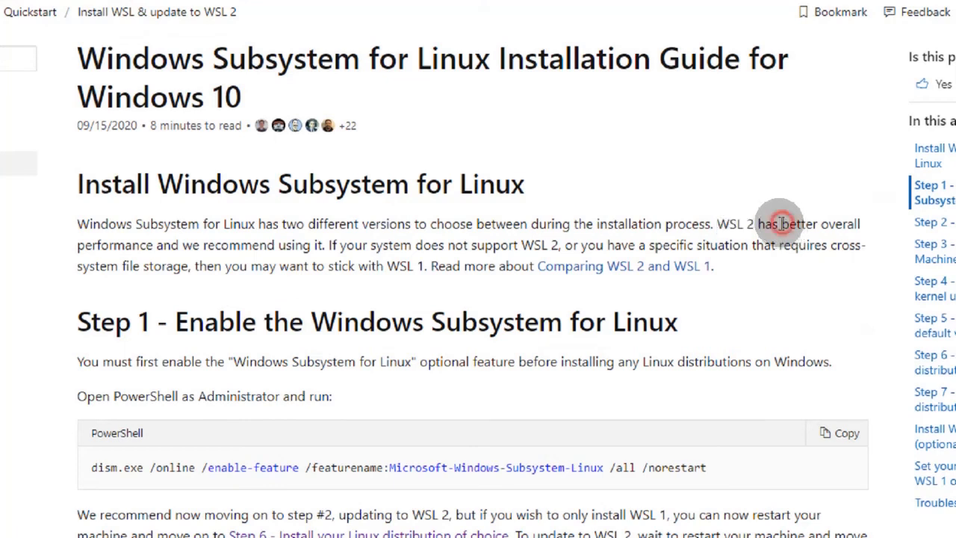
left_click_drag(783, 224, 152, 245)
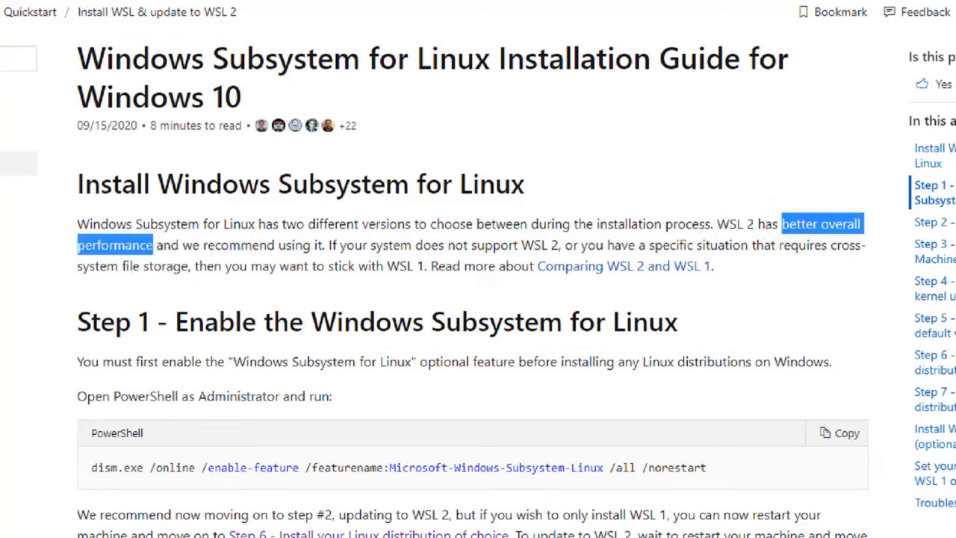
scroll("down", 3)
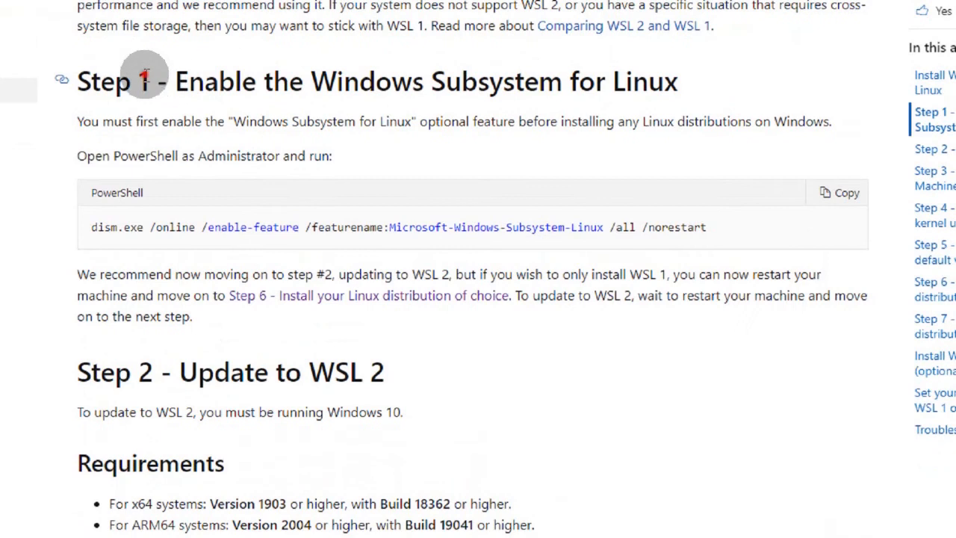
double_click(112, 80)
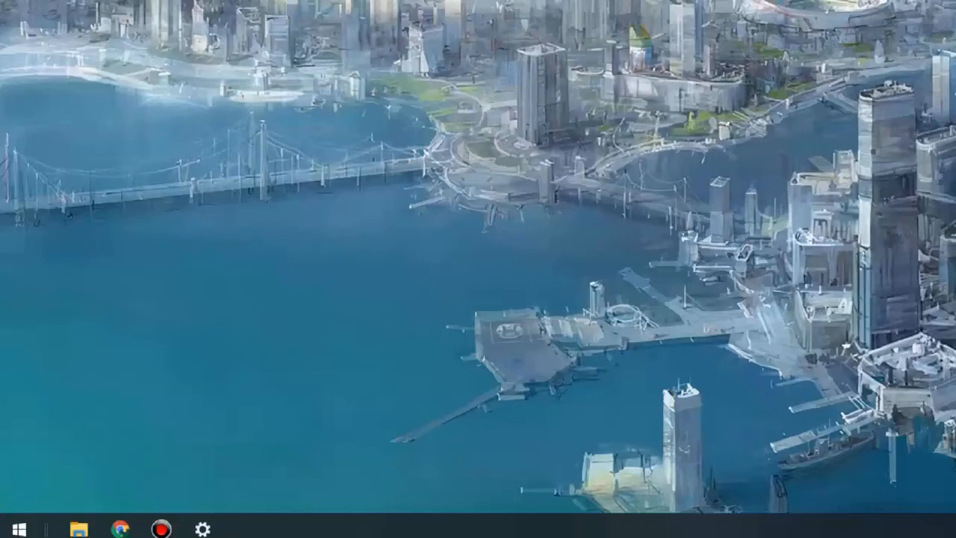
- Launch Windows PowerShell as Administrator from the Start menu
left_click(9, 522)
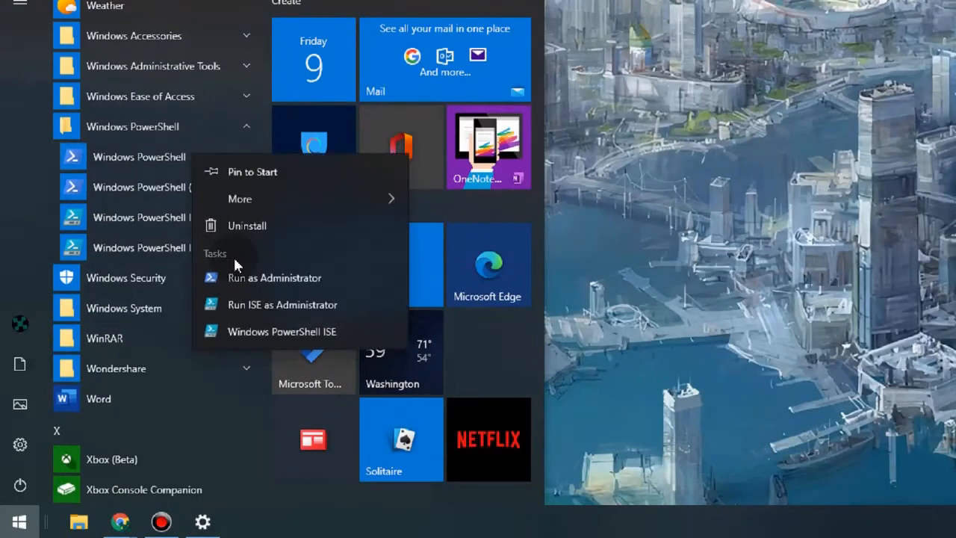
left_click(275, 276)
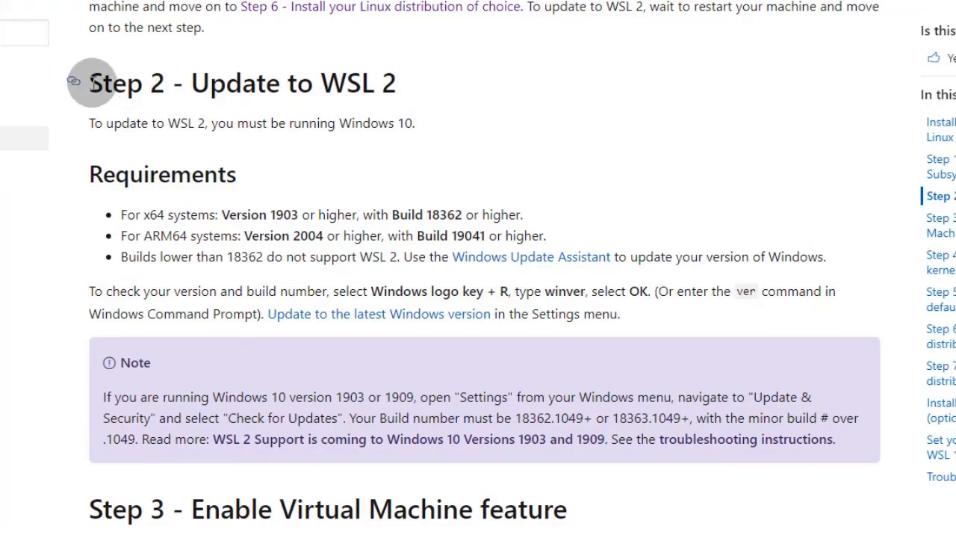
- Run winver to confirm Windows 10 Version 1903 build 18362.1082, then dismiss About Windows
double_click(126, 83)
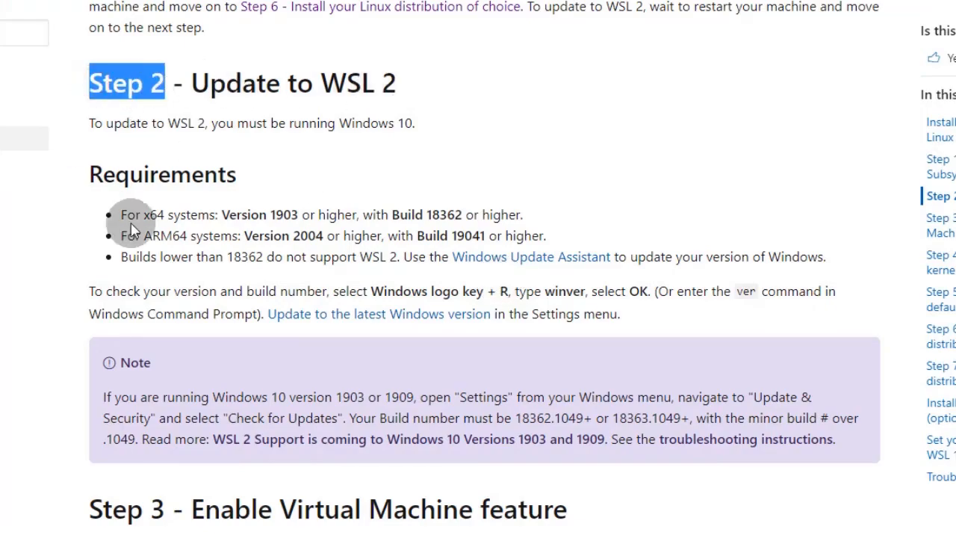
double_click(445, 216)
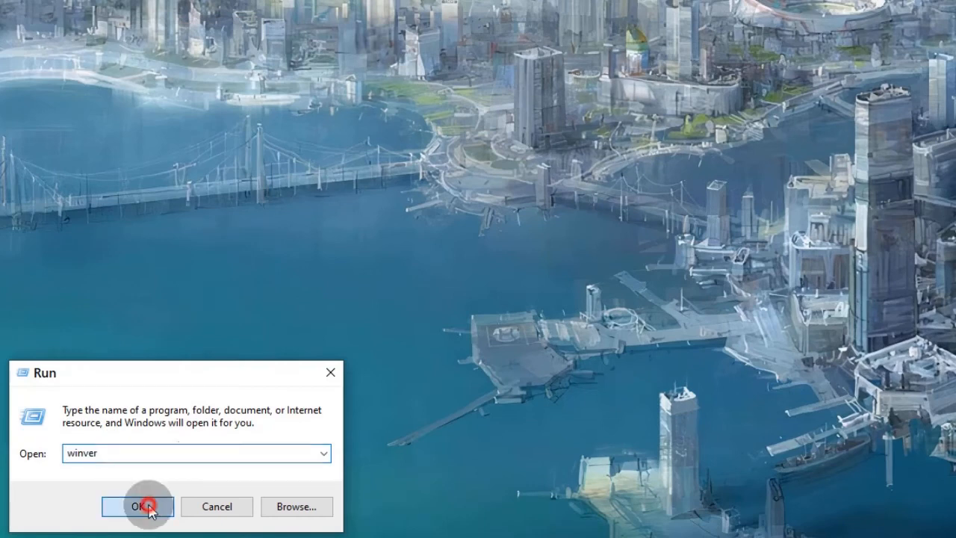
left_click(138, 506)
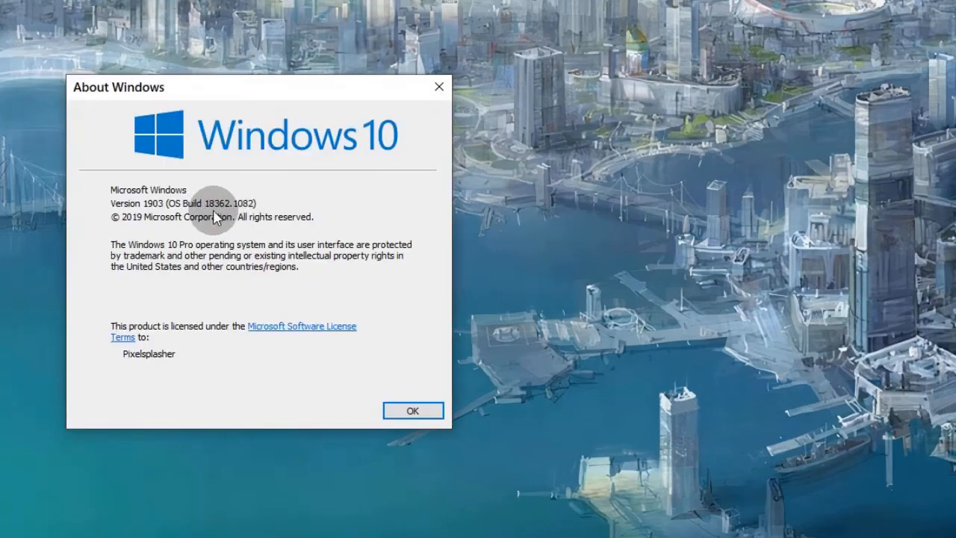
left_click(412, 409)
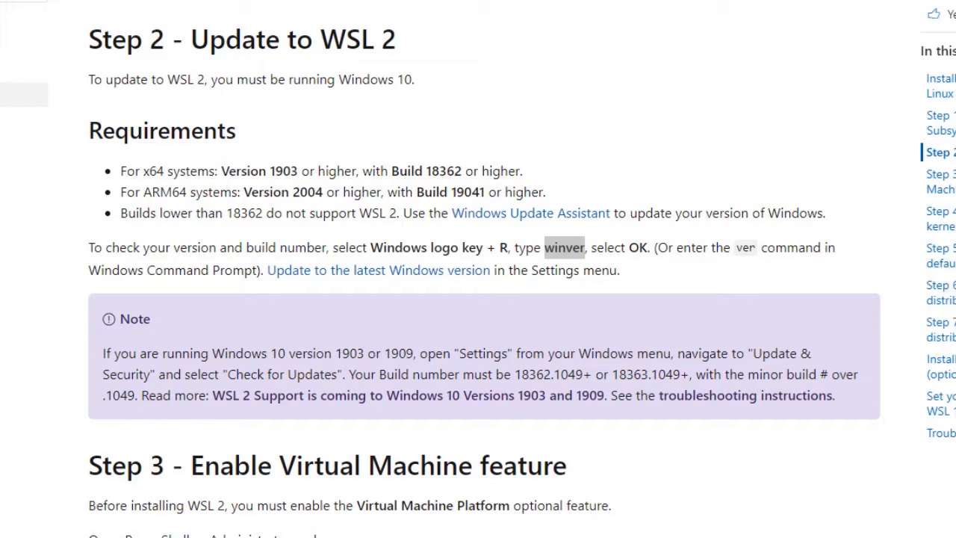
- Run dism.exe /online /enable-feature /featurename:VirtualMachinePlatform /all /norestart in admin PowerShell
scroll("down", 3)
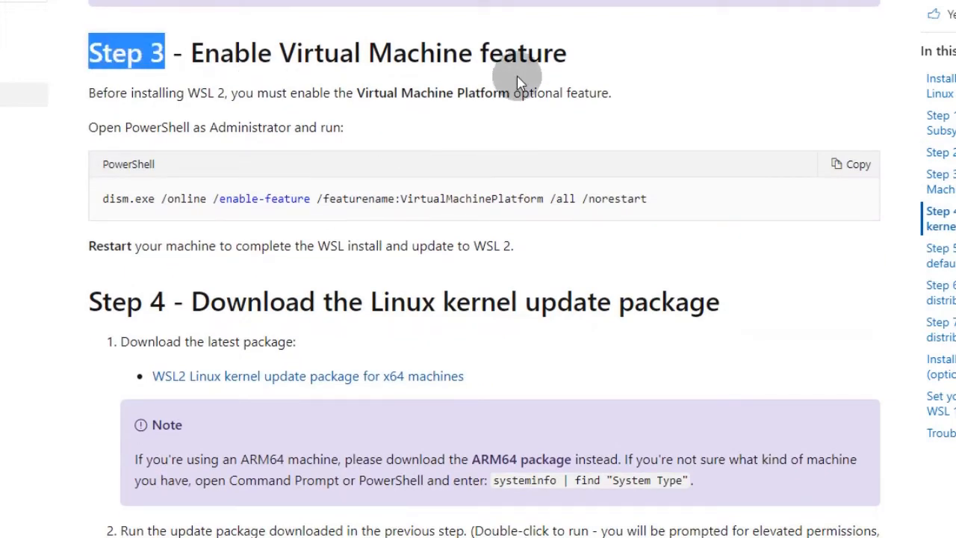
mouse_move(650, 221)
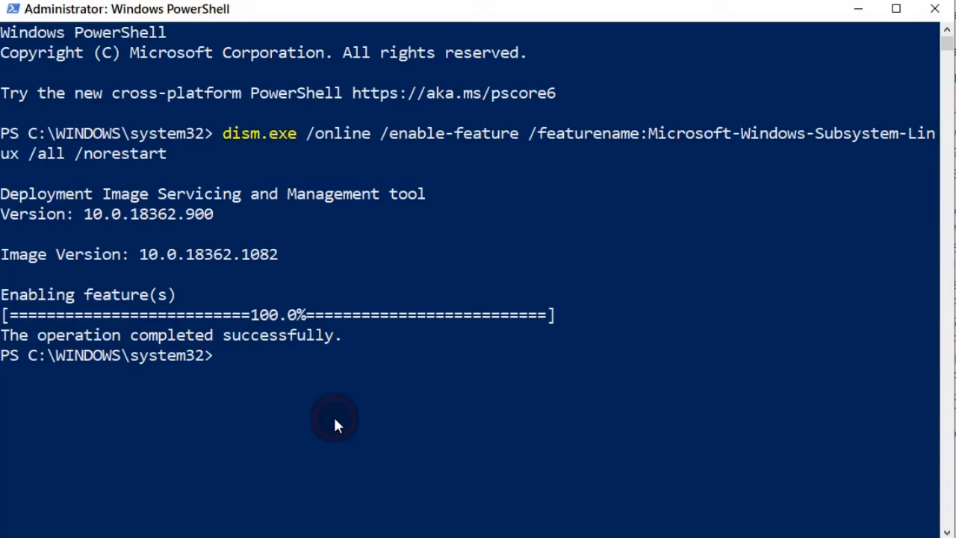
type("dism.exe /online /enable-feature /featurename:VirtualMachinePlatform /all /norestart")
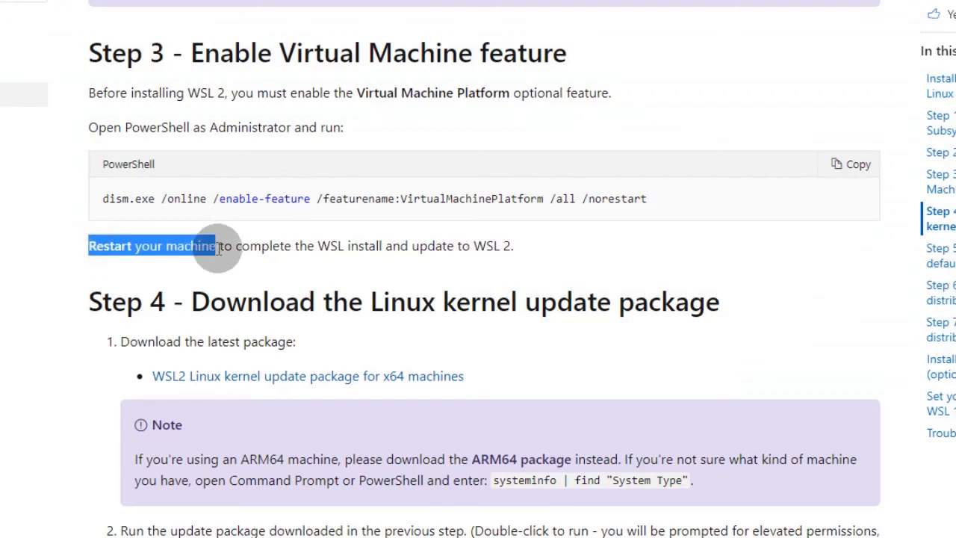
mouse_move(216, 277)
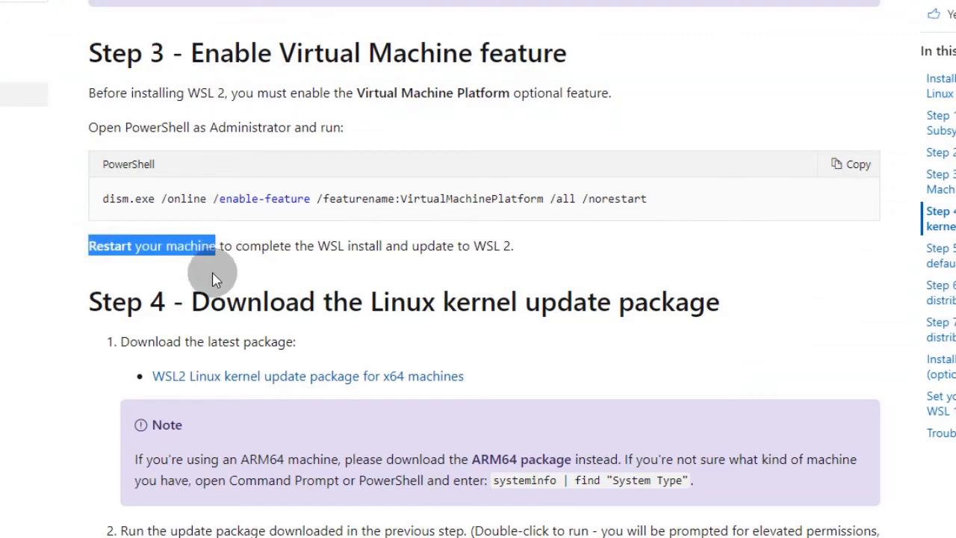
left_click(13, 523)
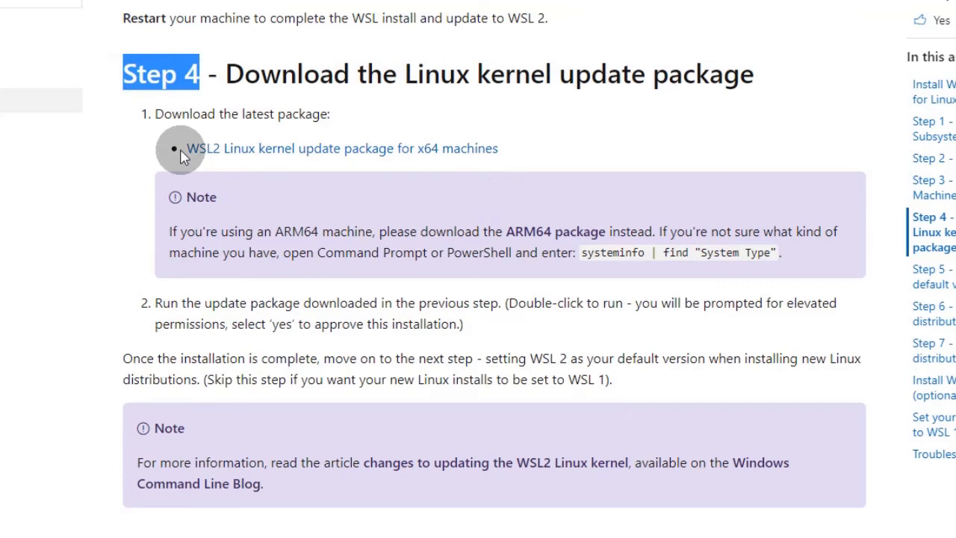
- Download the WSL2 x64 kernel update package with IDM and advance its setup wizard
right_click(181, 148)
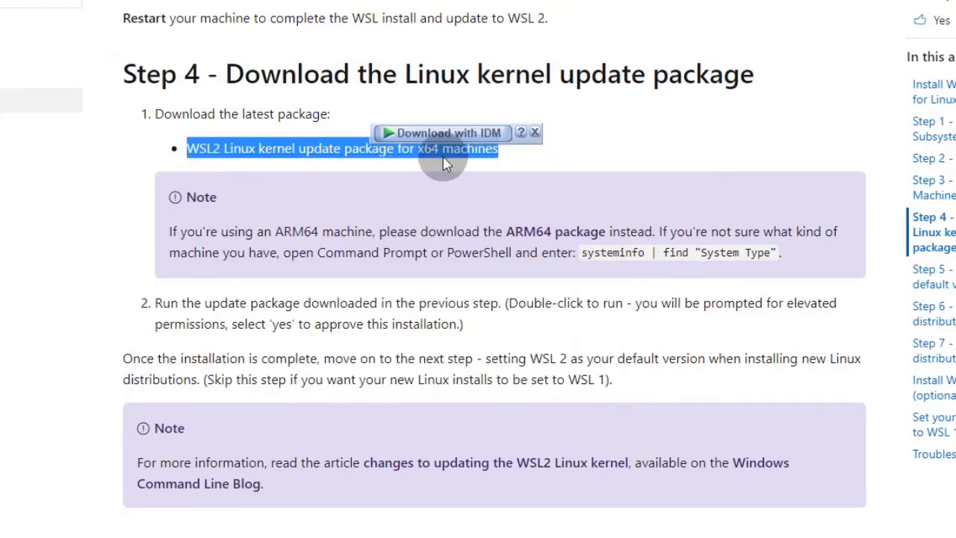
right_click(341, 148)
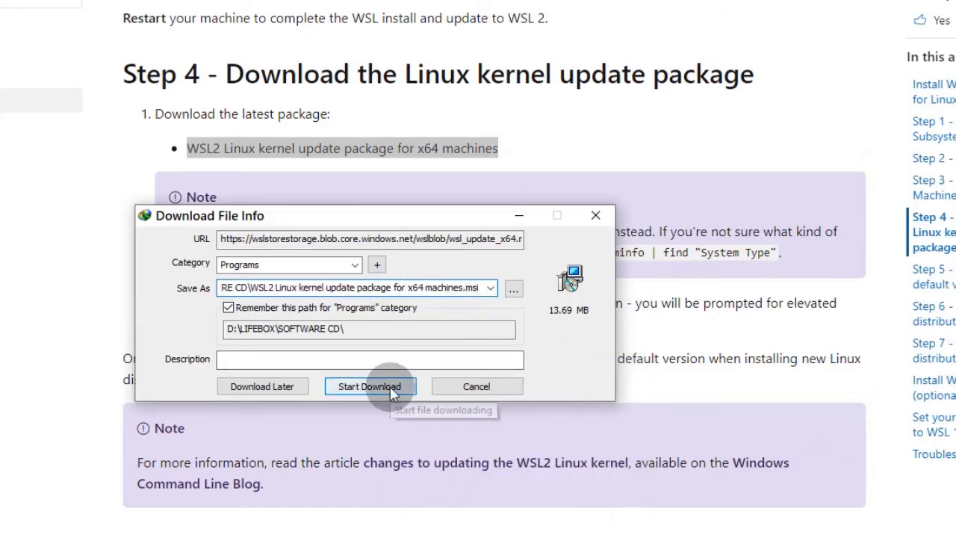
left_click(371, 385)
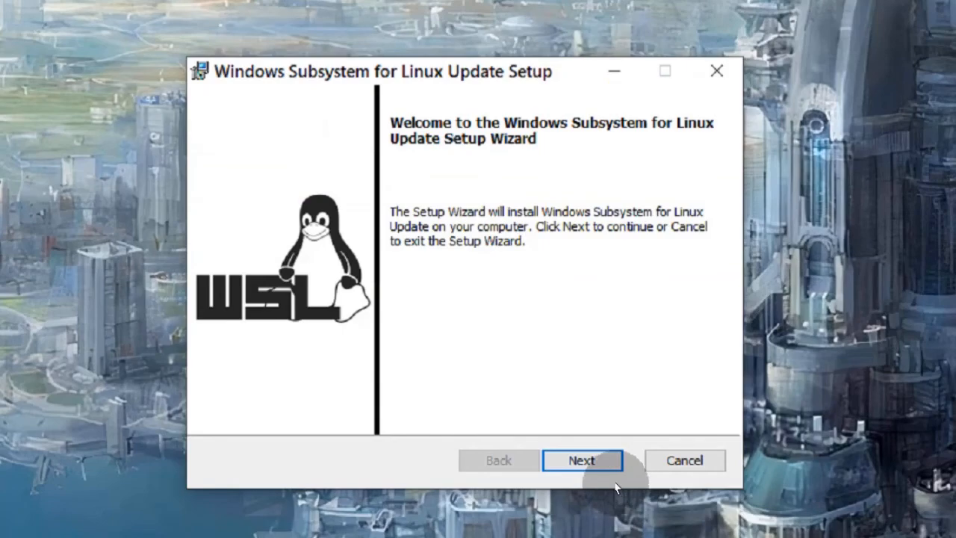
left_click(583, 461)
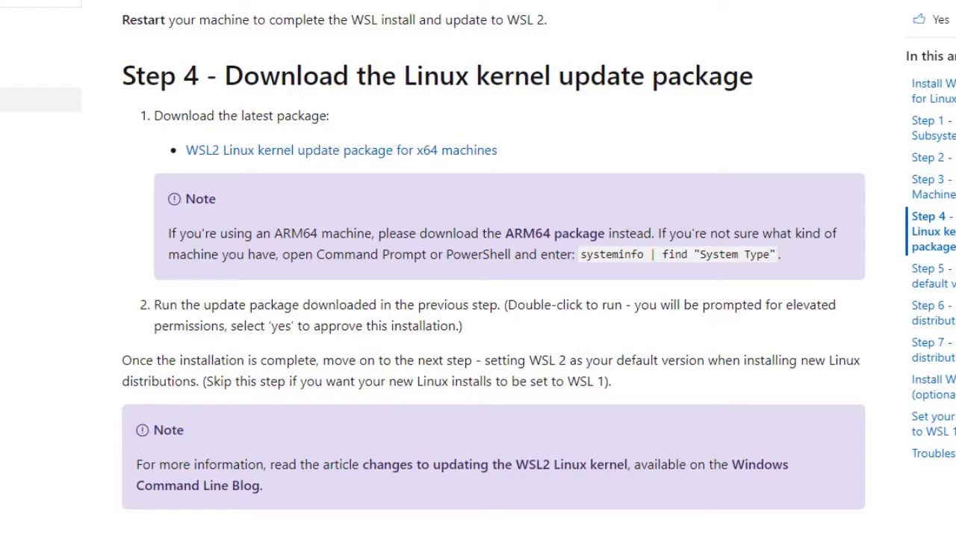
- Run wsl --set-default-version 2 following the guide's Step 5
scroll("down", 3)
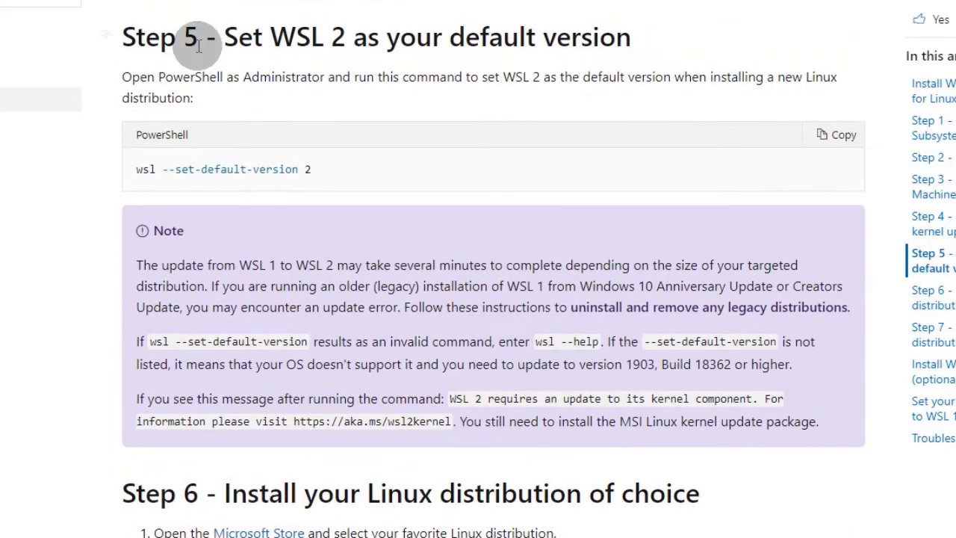
double_click(159, 36)
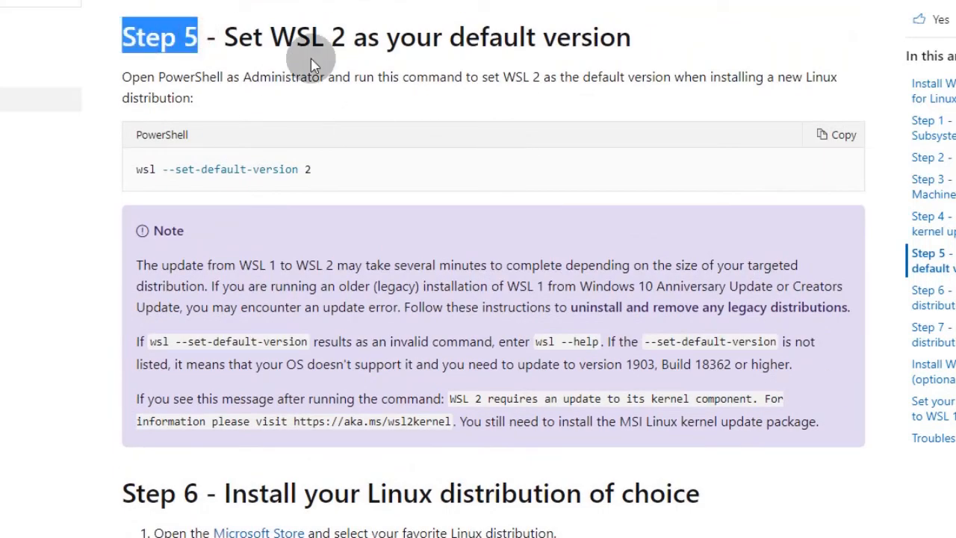
mouse_move(208, 184)
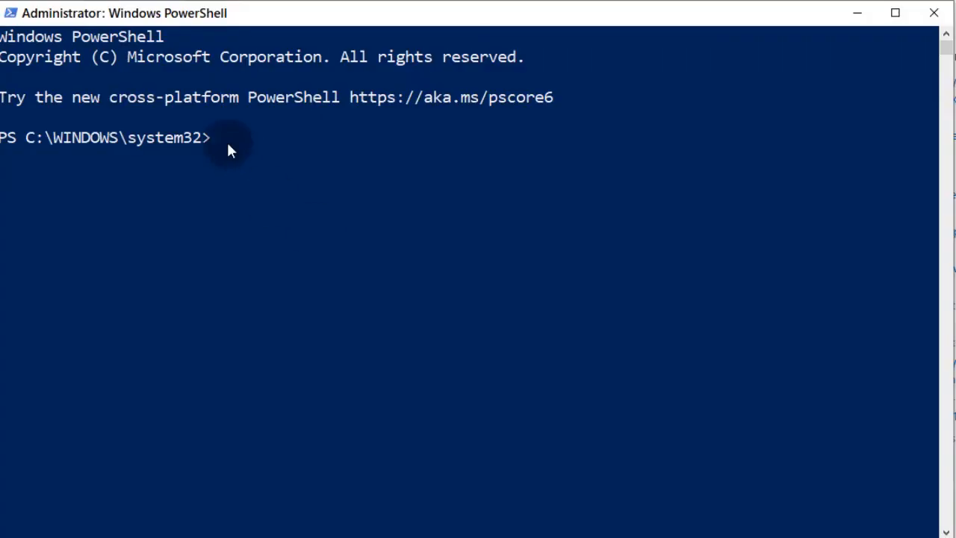
type("wsl --set-default-version 2")
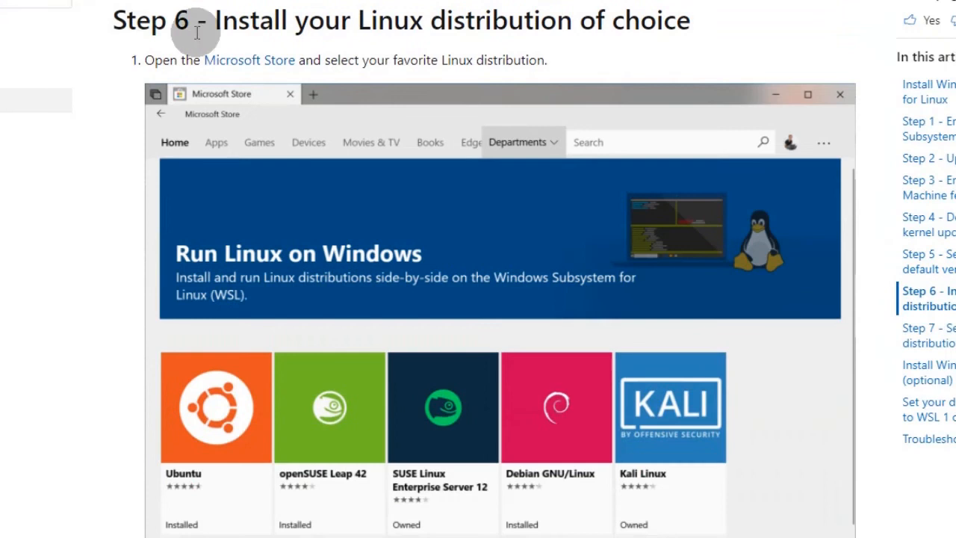
- From Step 6, follow the Ubuntu 18.04 LTS link to its Microsoft Store page
double_click(149, 21)
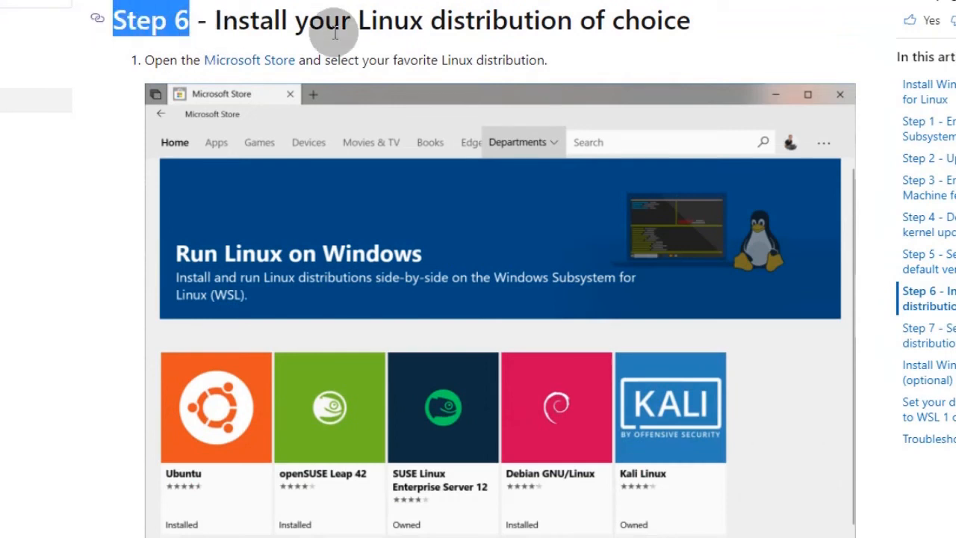
mouse_move(249, 59)
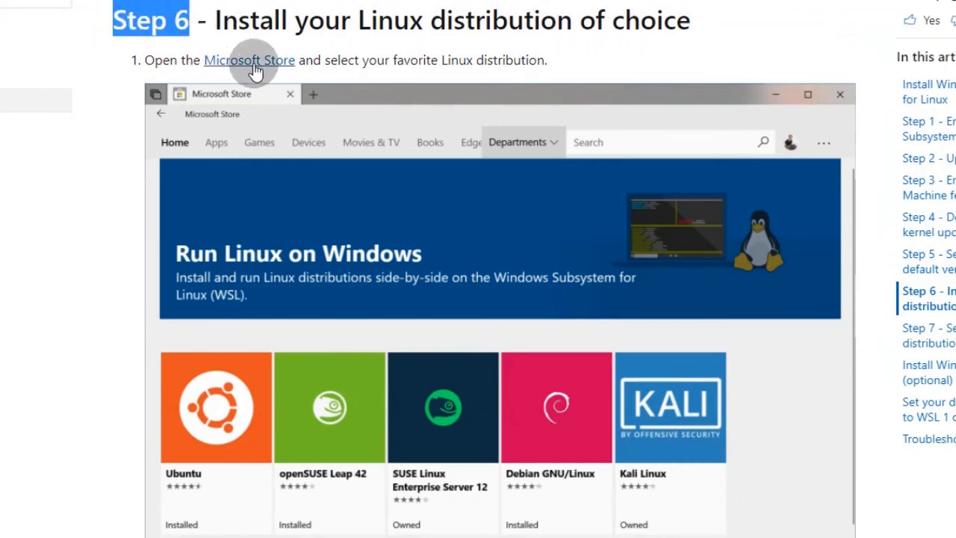
scroll("down", 3)
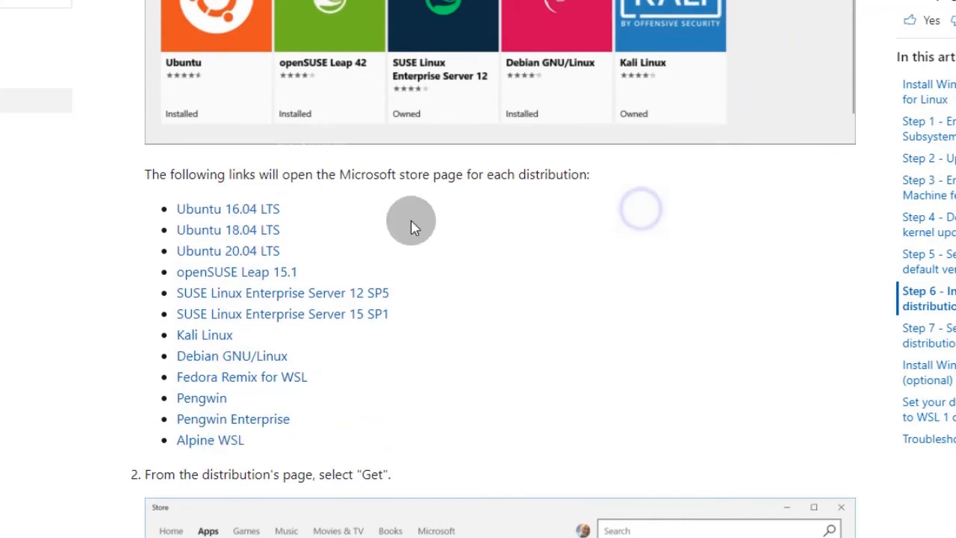
left_click(227, 231)
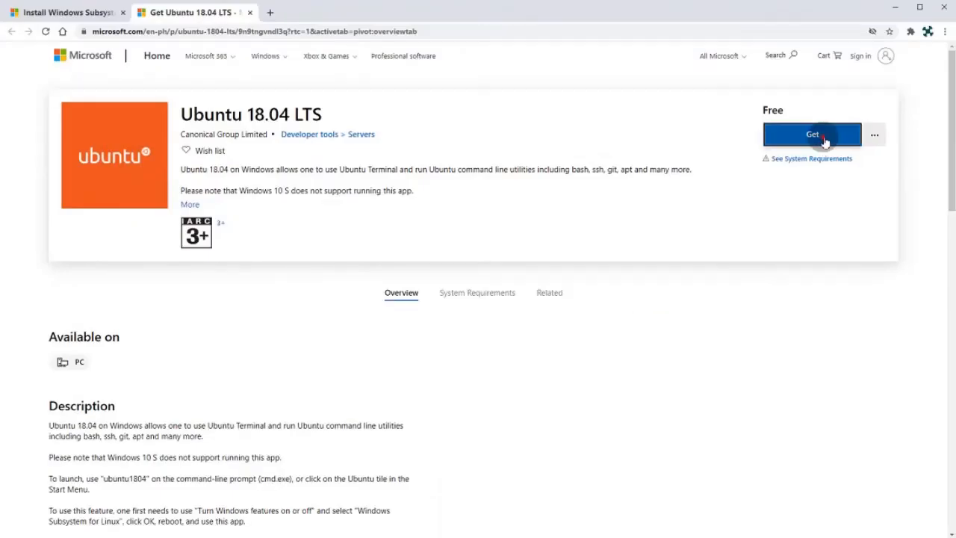
- Get Ubuntu 18.04 LTS in the Store app, choosing 'No, thanks' at the sign-in prompt
left_click(813, 135)
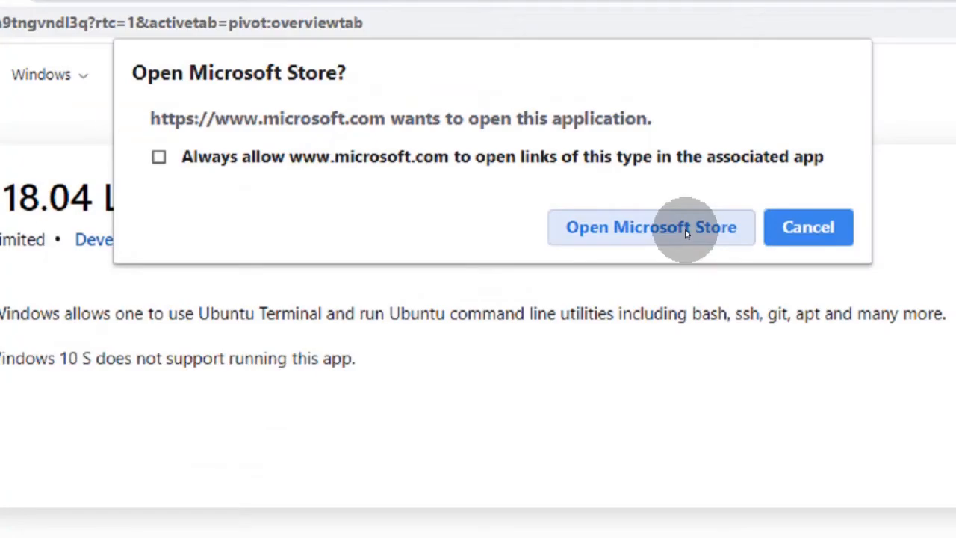
left_click(648, 227)
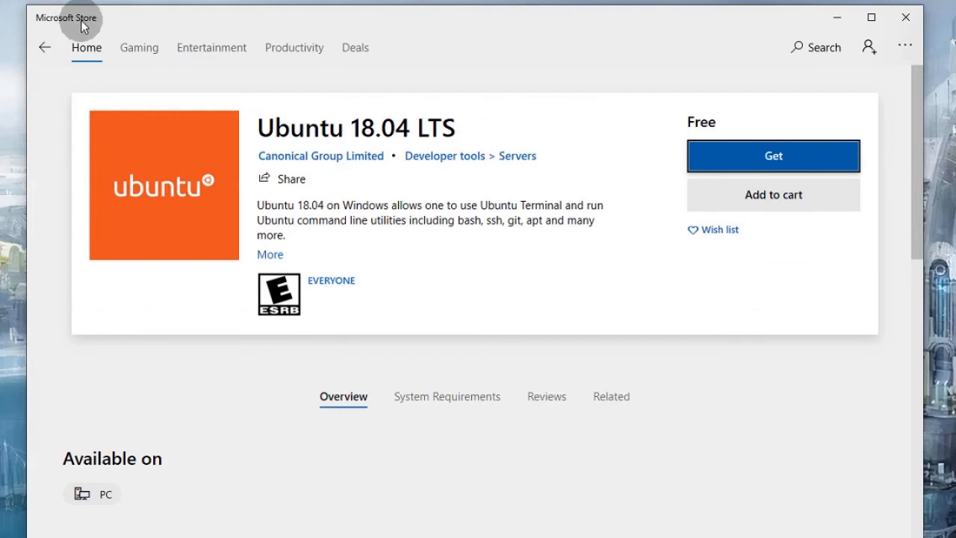
left_click(774, 155)
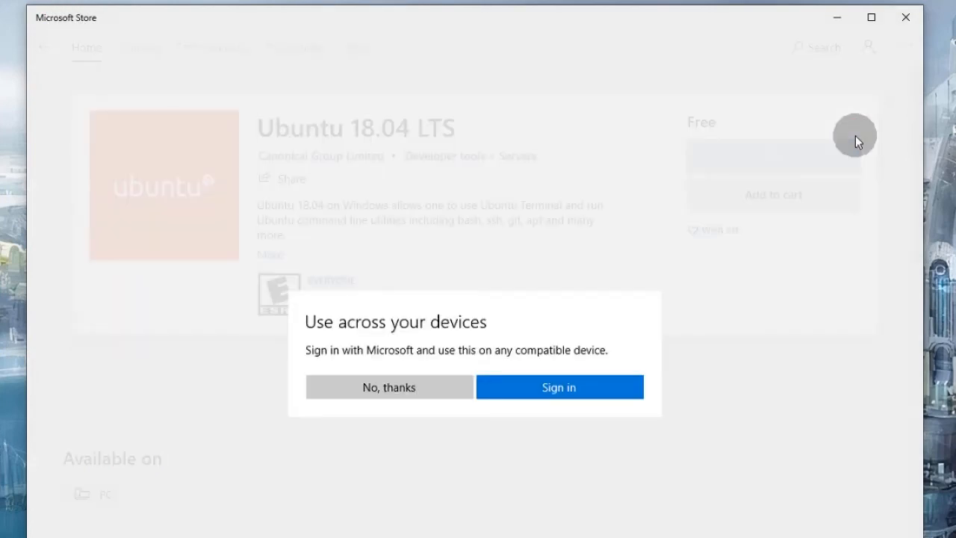
left_click(389, 387)
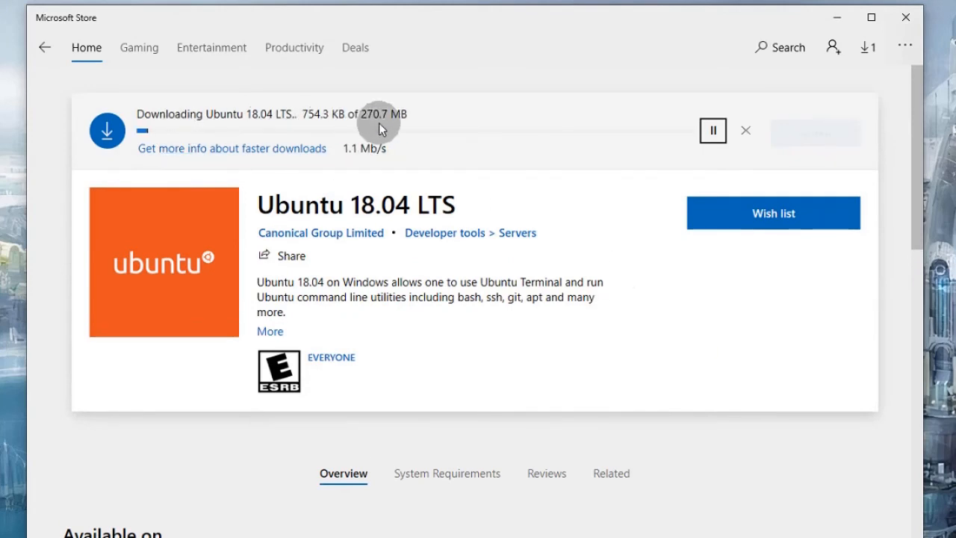
mouse_move(750, 388)
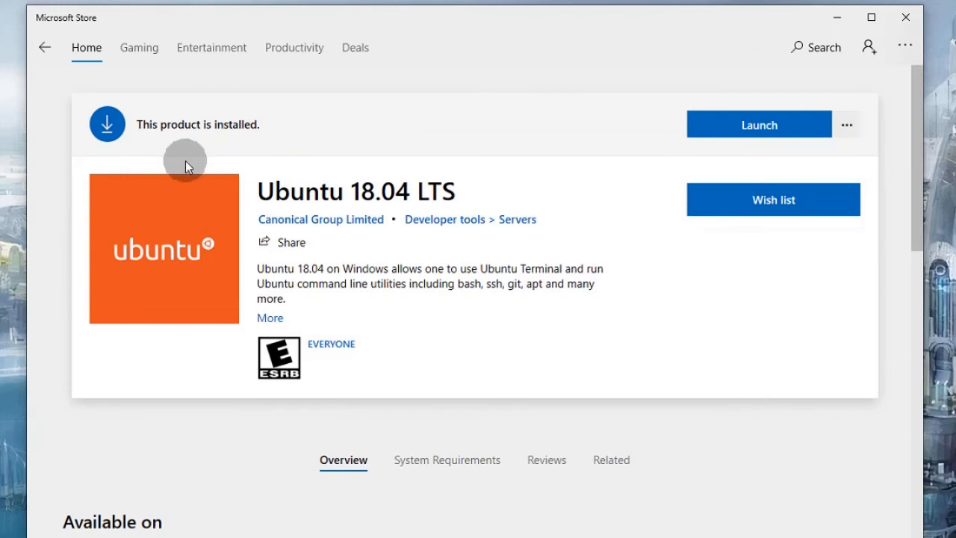
mouse_move(722, 298)
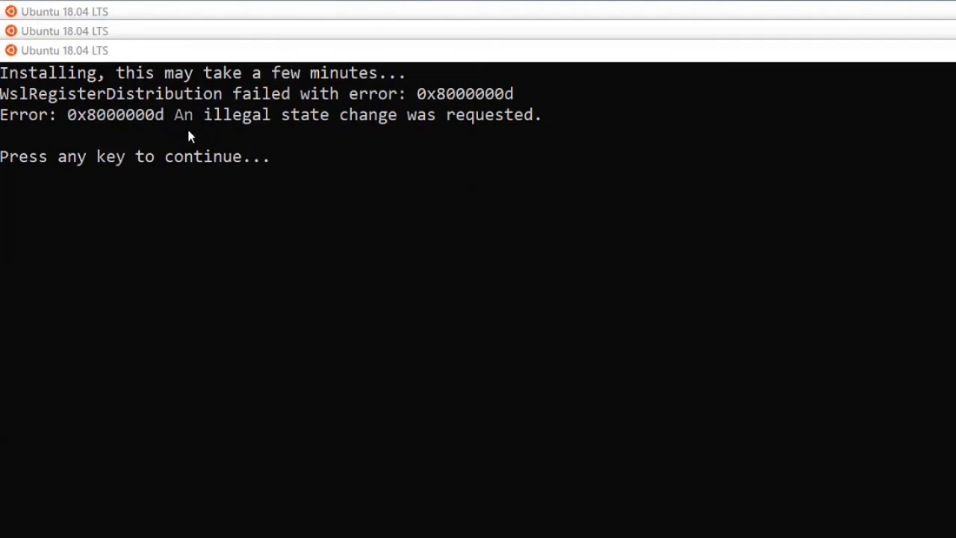
mouse_move(366, 127)
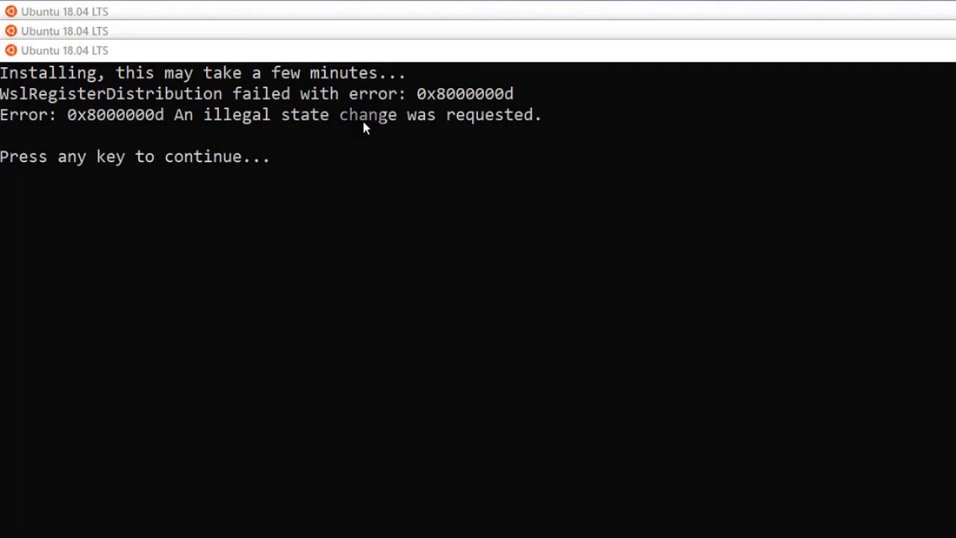
mouse_move(499, 72)
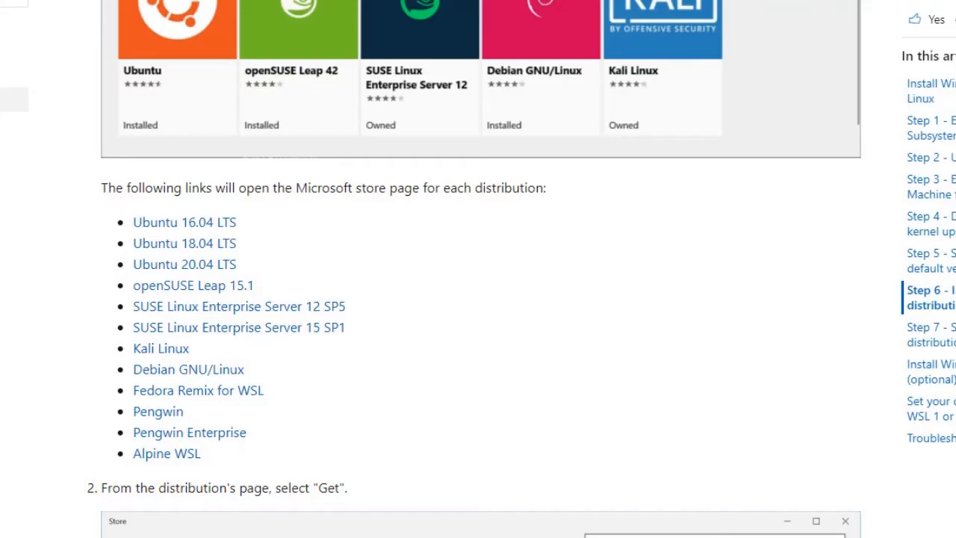
- Reach Troubleshooting installation and highlight 'virtualization is enabled' under error 0x80370102
scroll("down", 3)
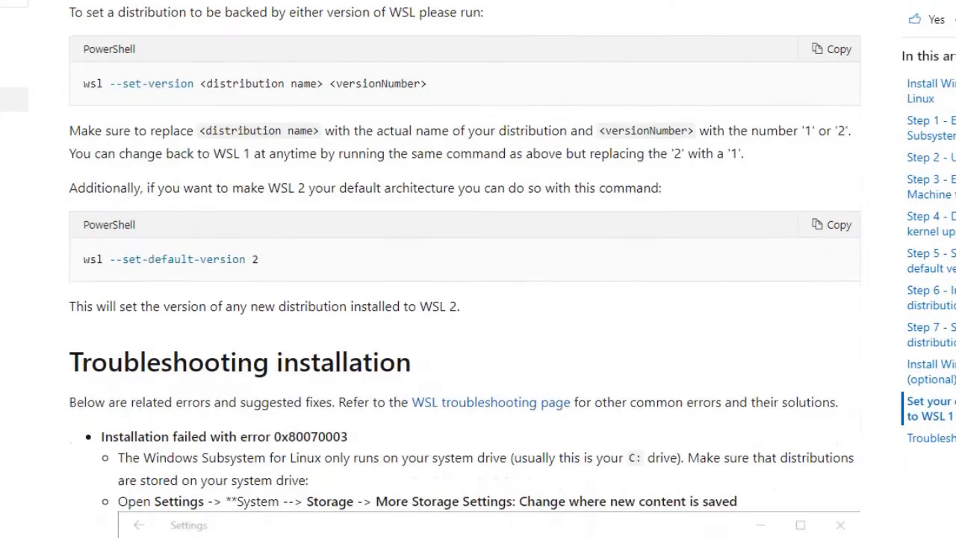
scroll("down", 3)
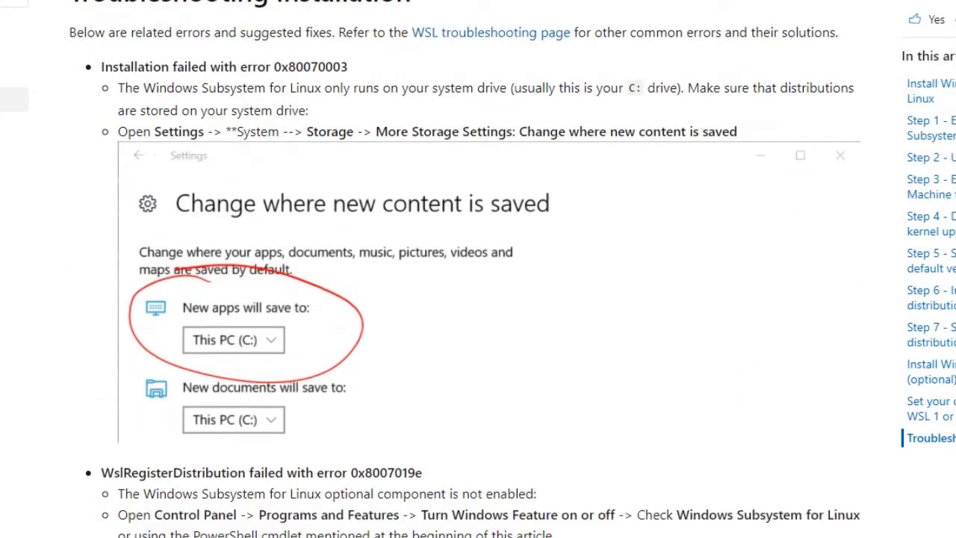
scroll("down", 3)
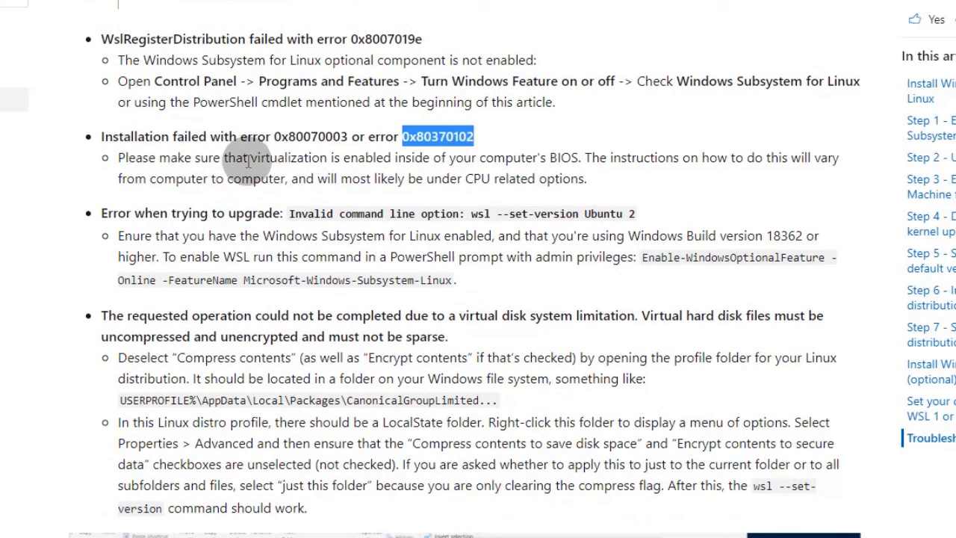
double_click(290, 158)
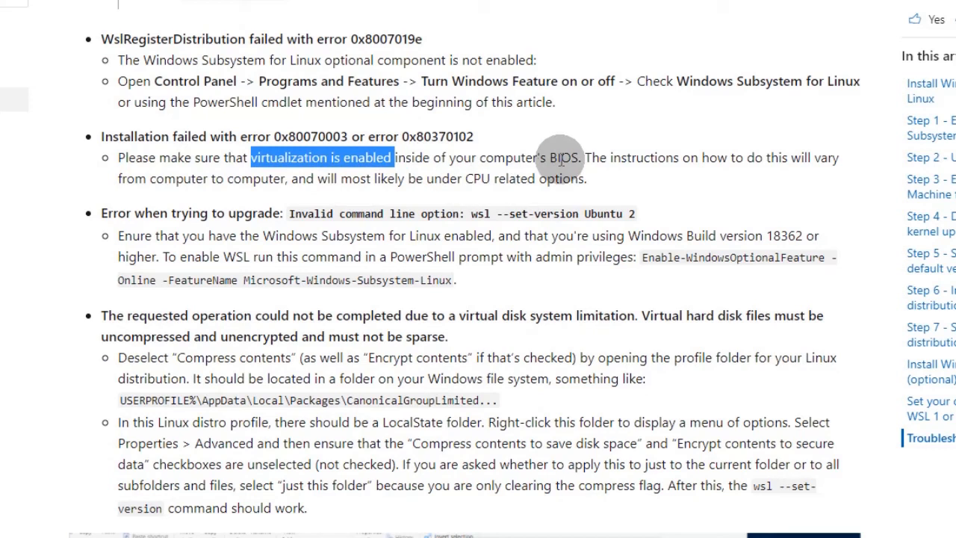
mouse_move(717, 194)
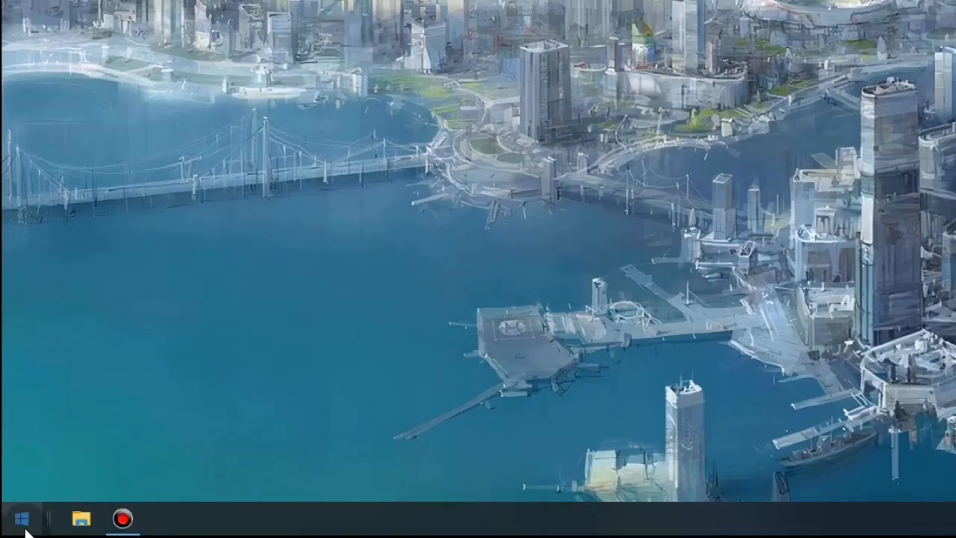
- Reach 'Turn Windows features on or off' via Control Panel's Programs section
right_click(13, 518)
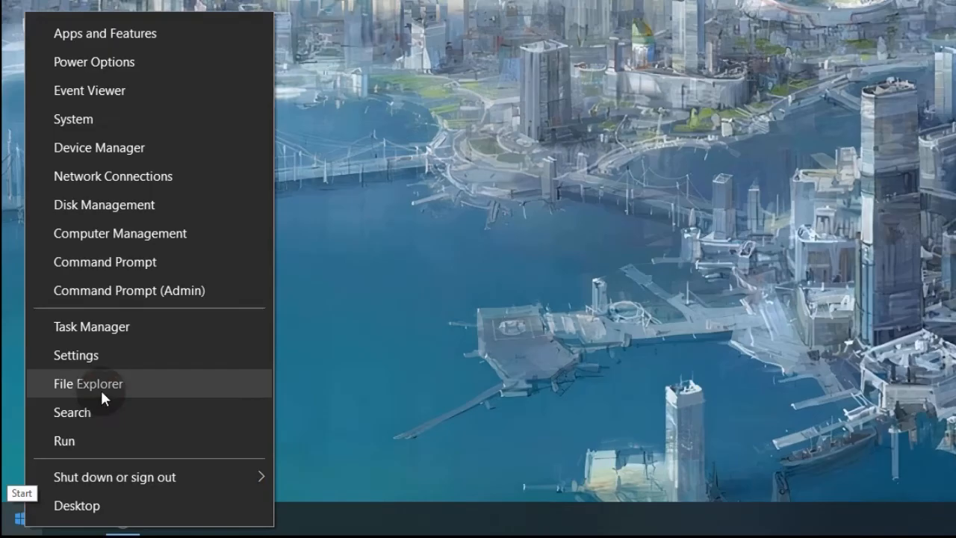
left_click(88, 382)
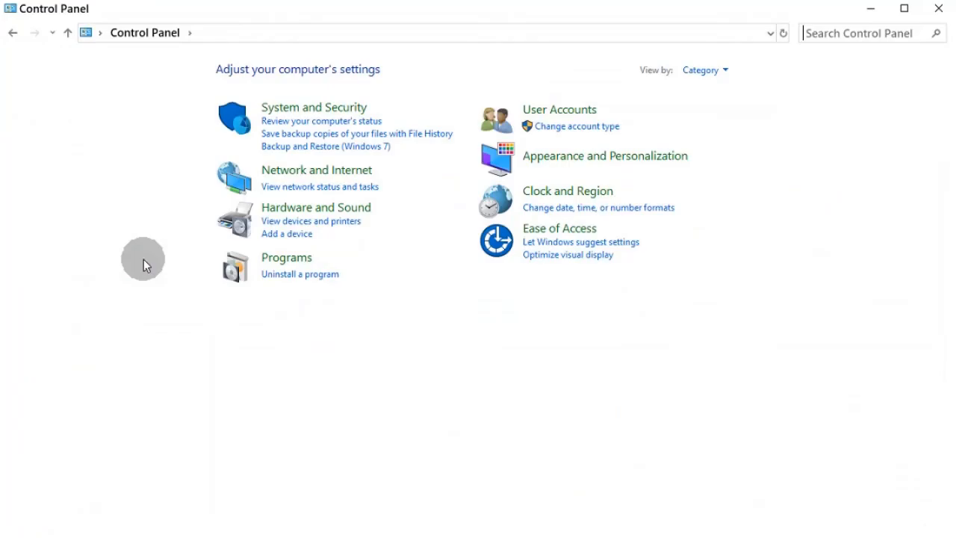
left_click(287, 257)
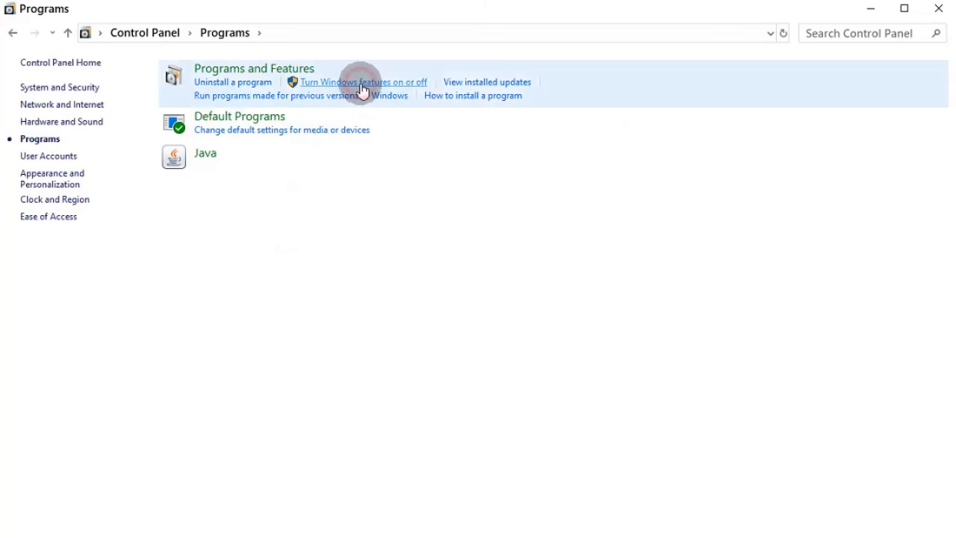
left_click(363, 81)
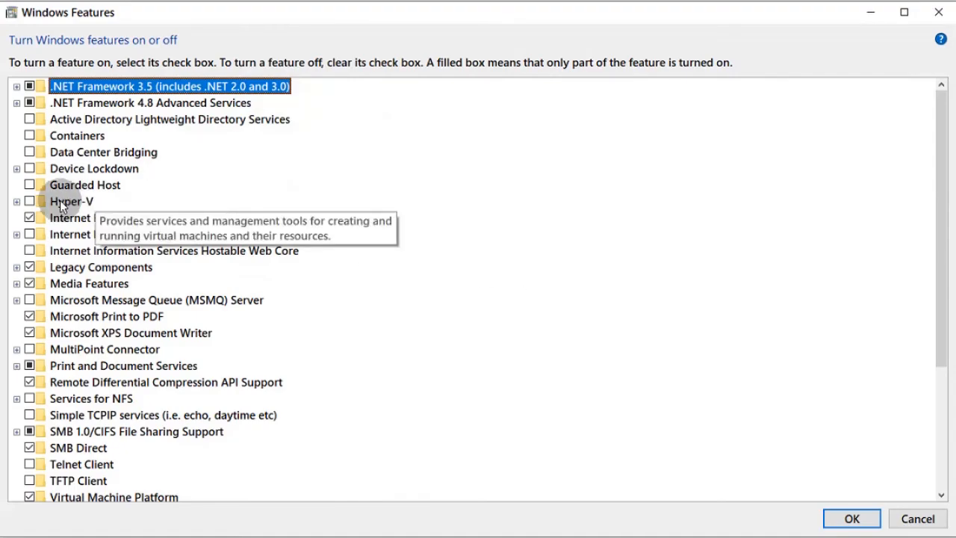
- Enable the Hyper-V Management Tools and Services, apply with OK and choose Restart now
left_click(16, 202)
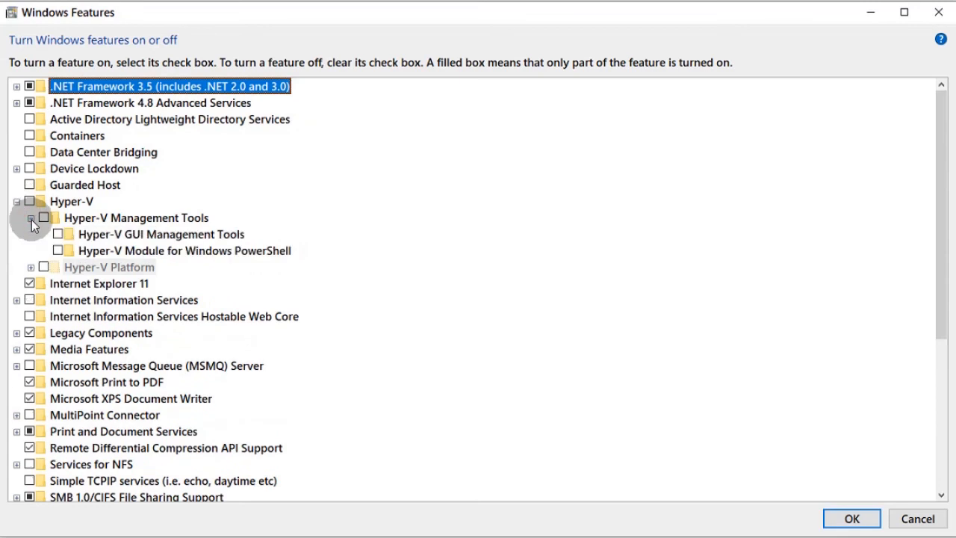
left_click(31, 266)
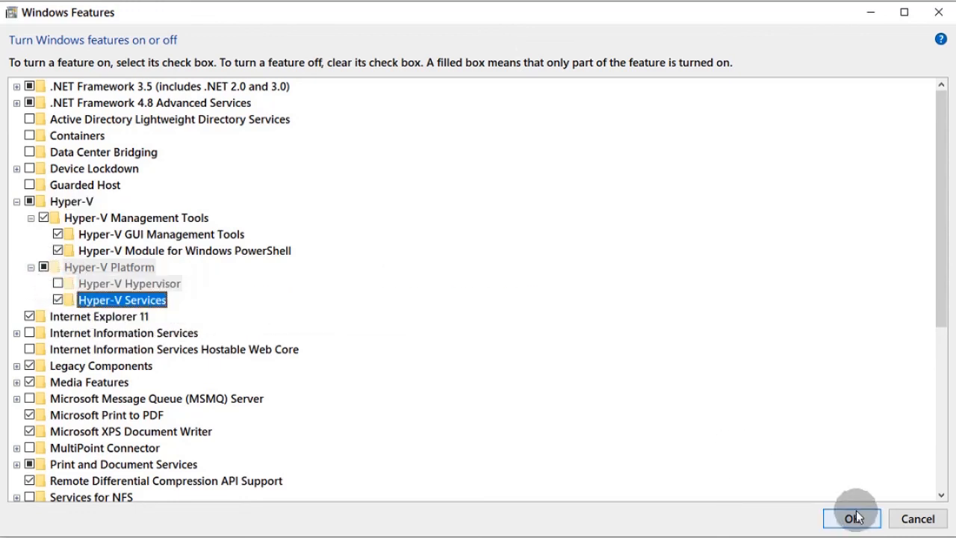
left_click(852, 518)
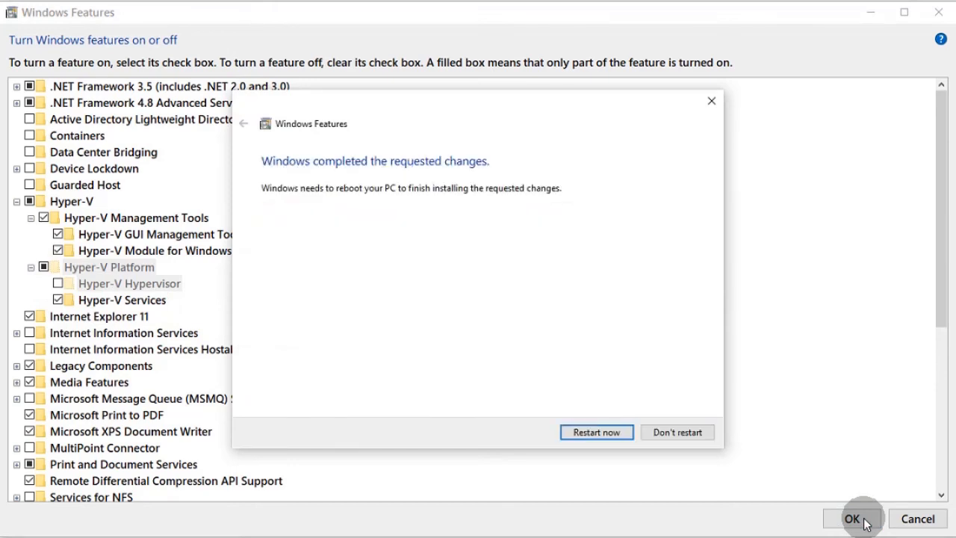
left_click(596, 432)
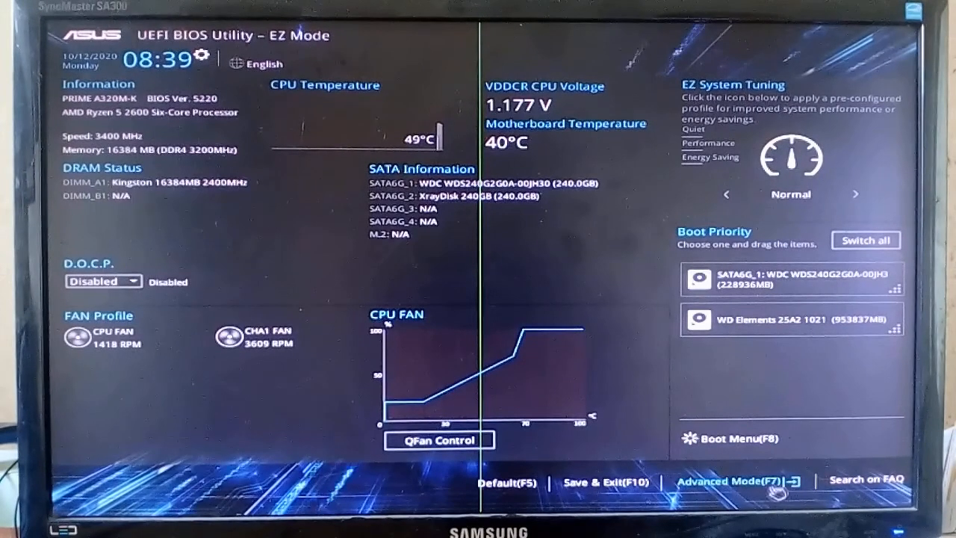
- Reach CPU Configuration under Advanced in the BIOS Advanced Mode (F7)
left_click(732, 481)
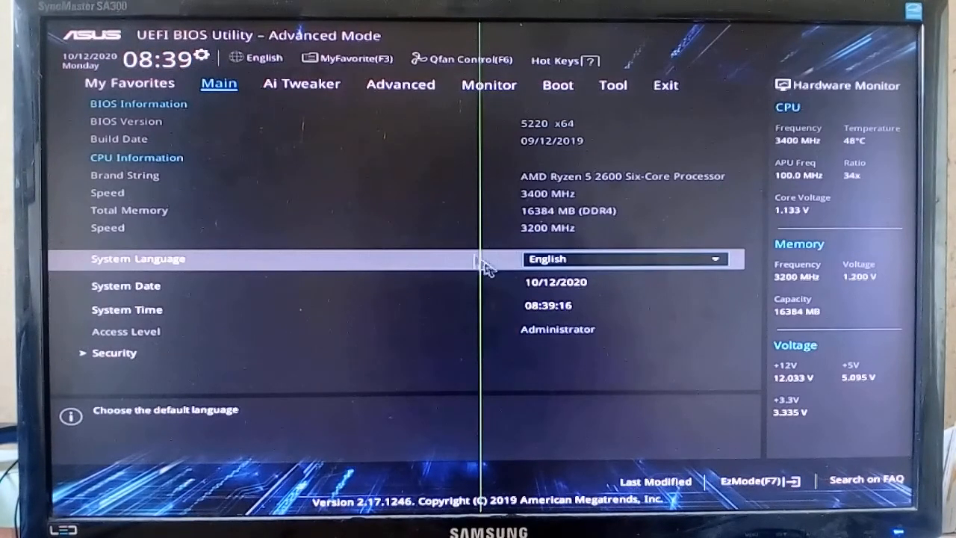
left_click(401, 85)
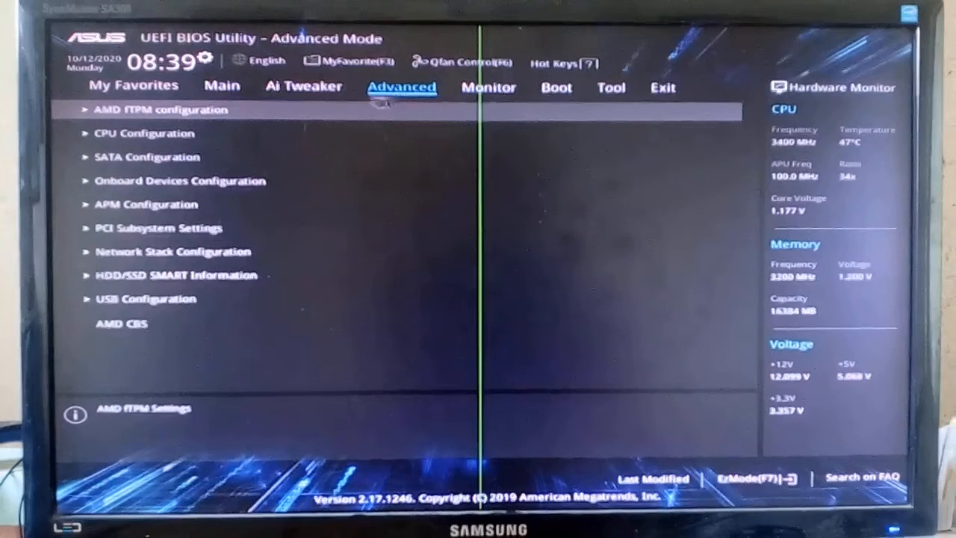
left_click(144, 133)
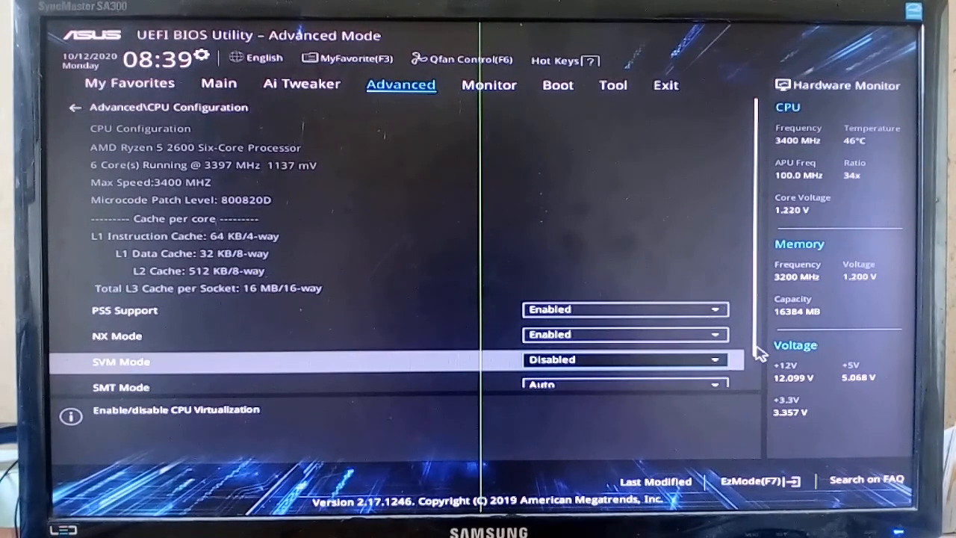
- Set SVM Mode to Enabled, then exit the BIOS saving the change
scroll("down", 3)
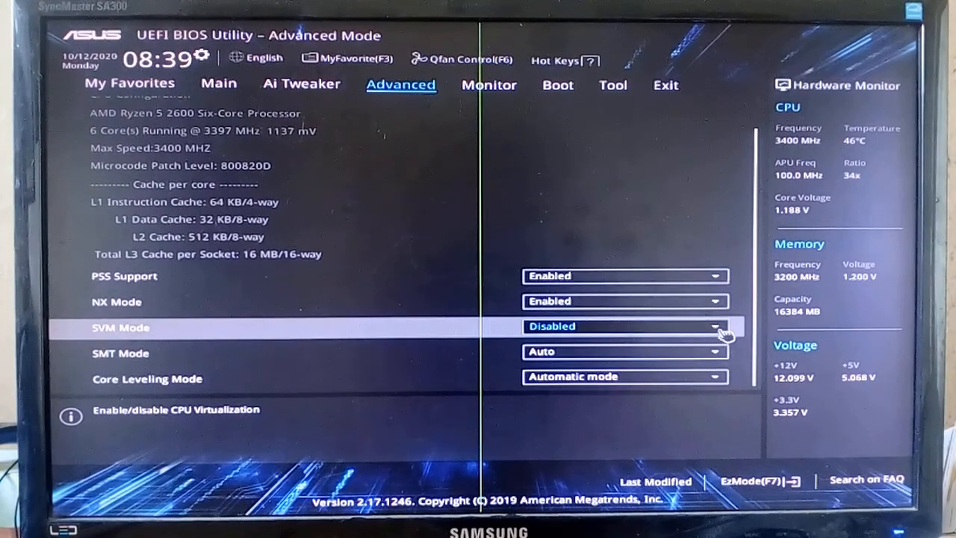
left_click(625, 326)
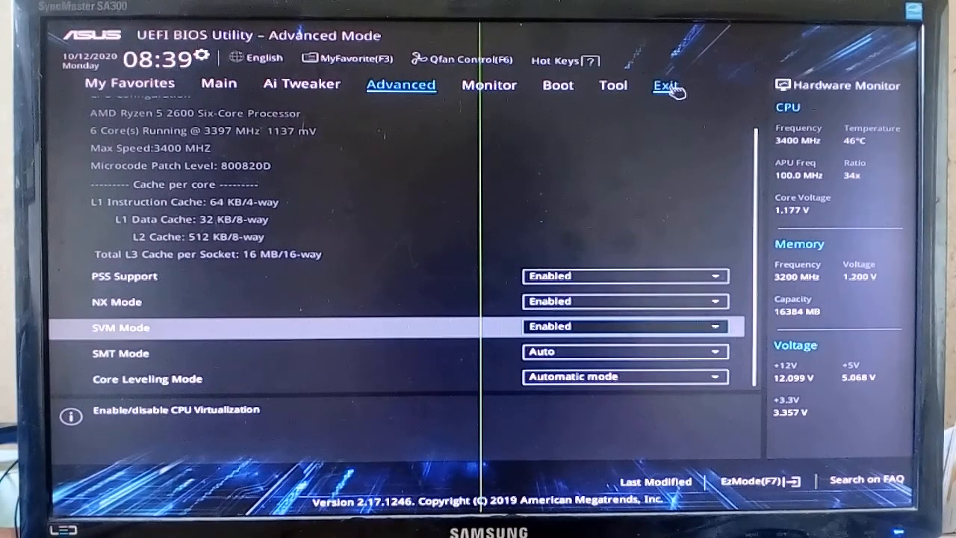
left_click(663, 85)
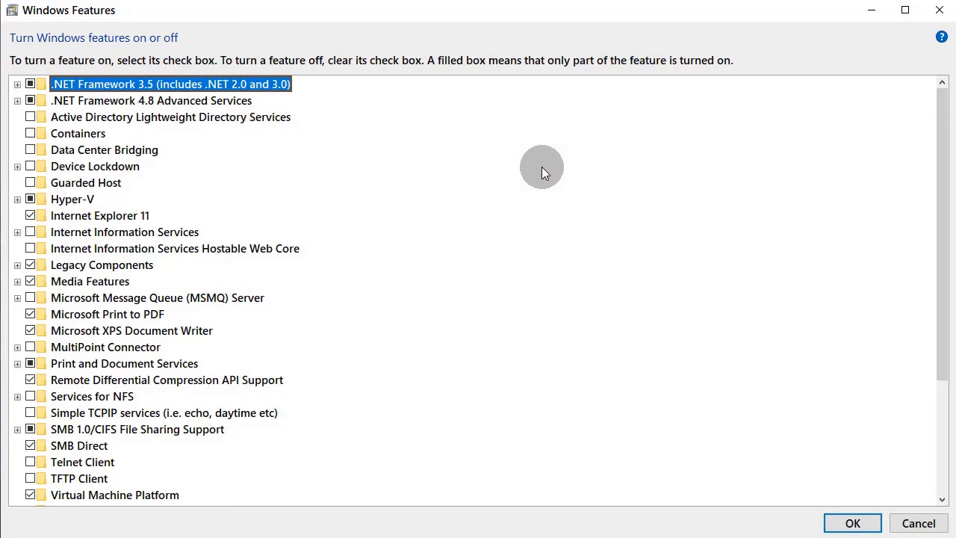
- Tick Hyper-V Hypervisor under Hyper-V Platform and apply with OK
left_click(18, 199)
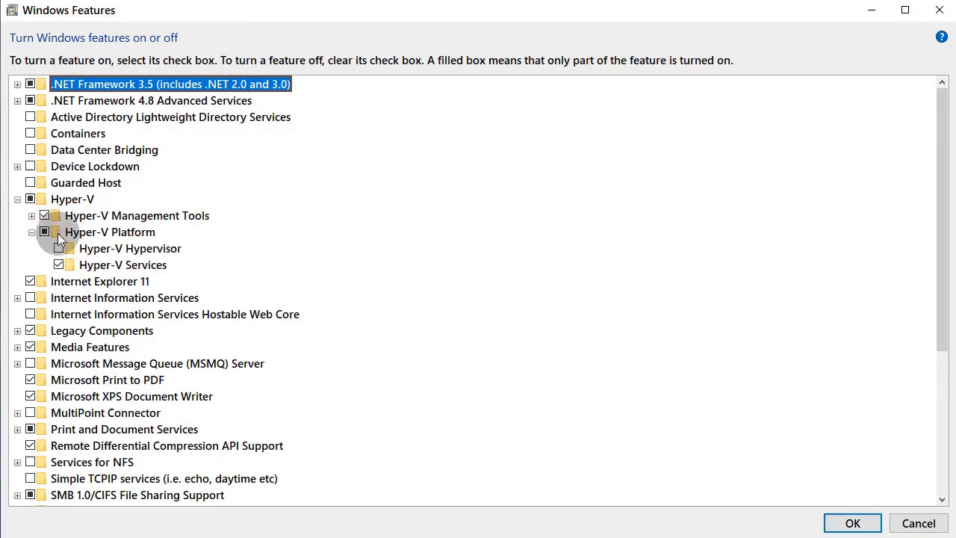
mouse_move(58, 253)
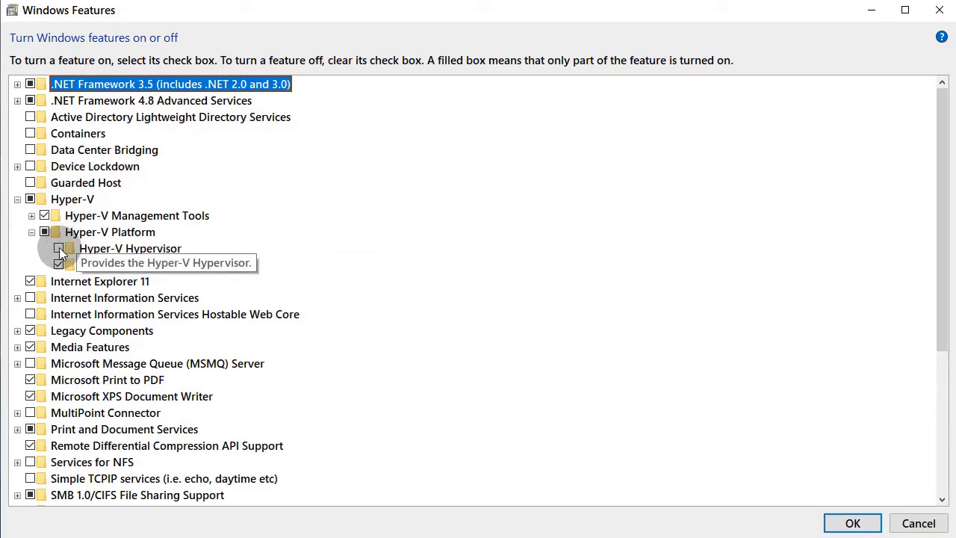
left_click(59, 248)
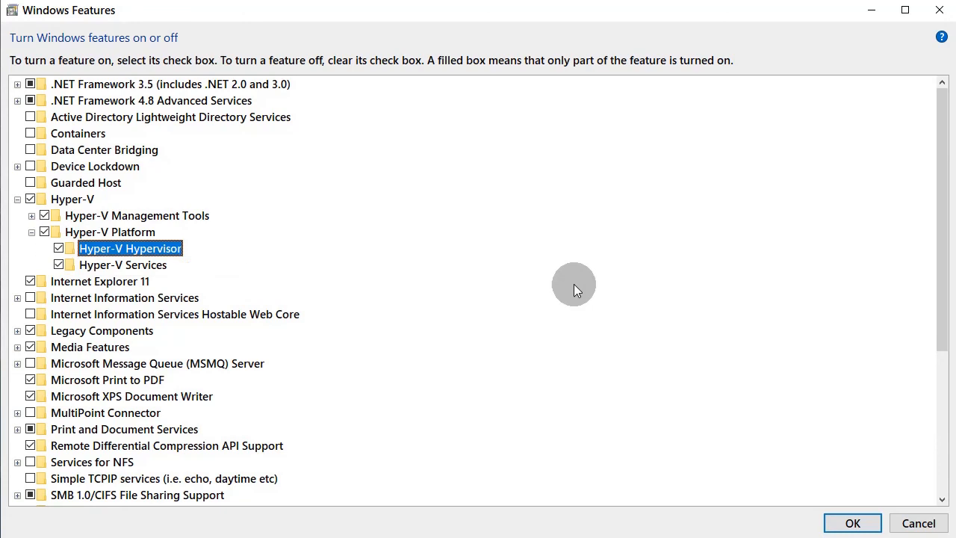
left_click(852, 523)
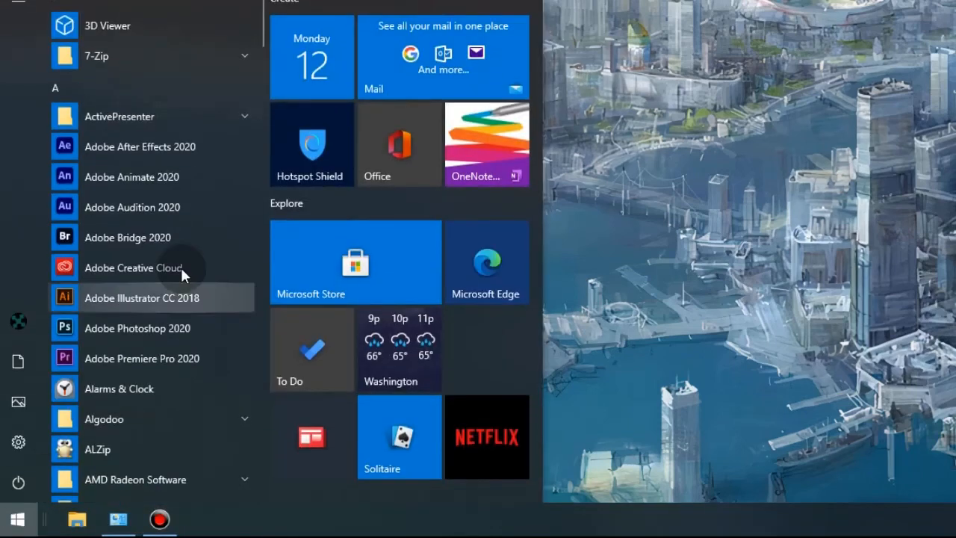
- Launch Ubuntu 18.04 LTS from the Start menu app list
scroll("down", 3)
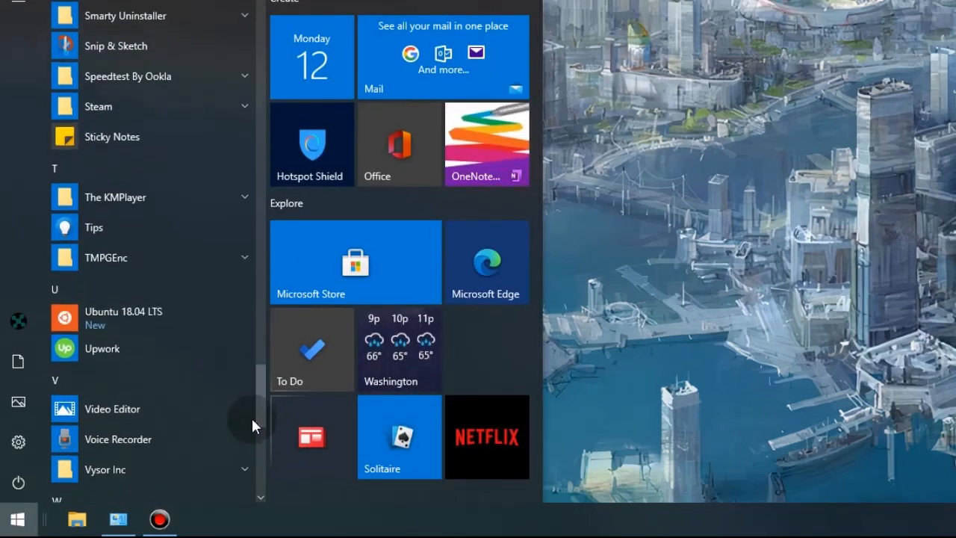
left_click(123, 317)
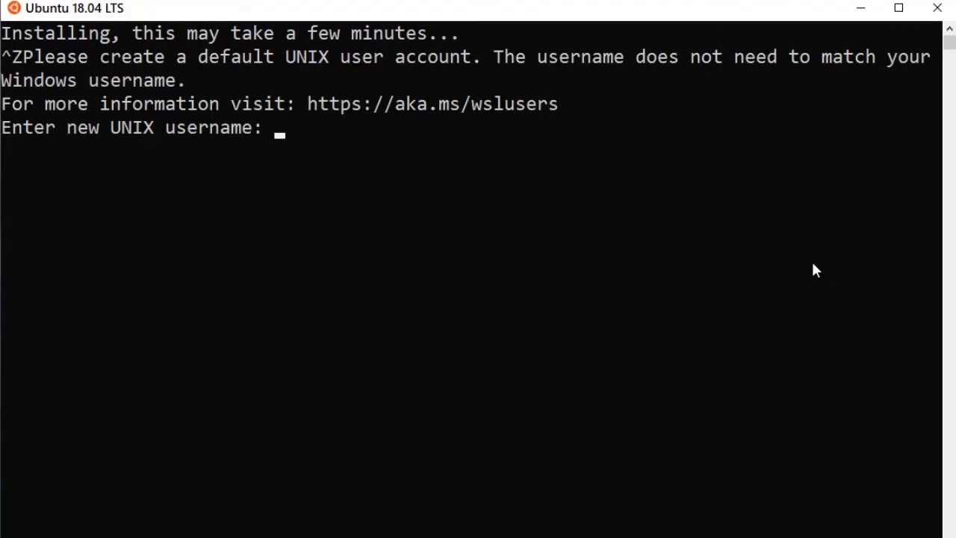
- Enter username 'Pixelsplasher', then 'pixelsplasher' after the capitalised one is rejected
type("Pixelsplasher")
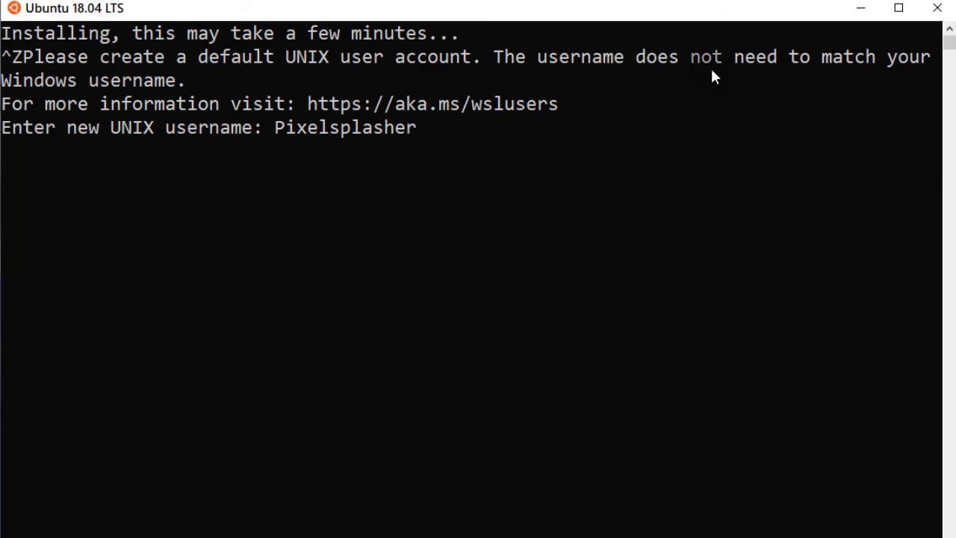
type("pixelsplasher")
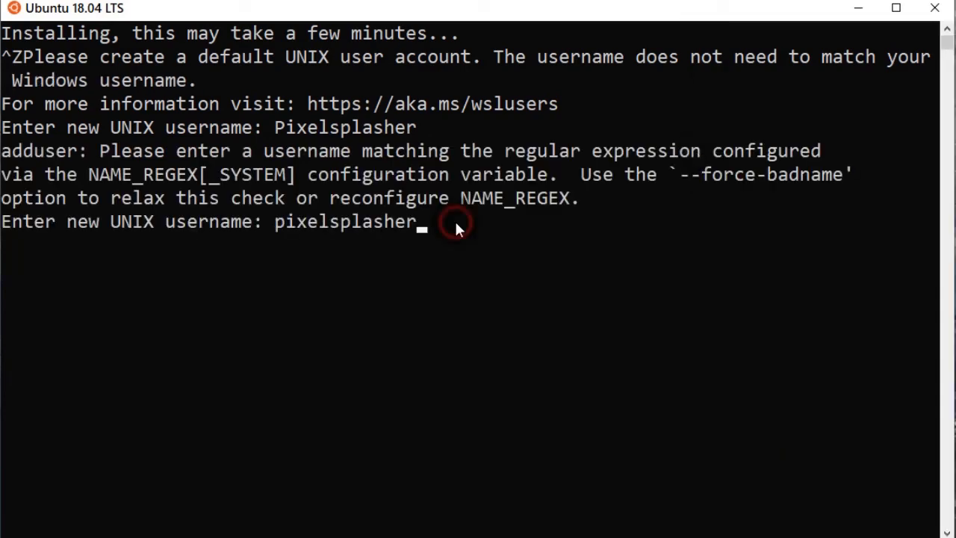